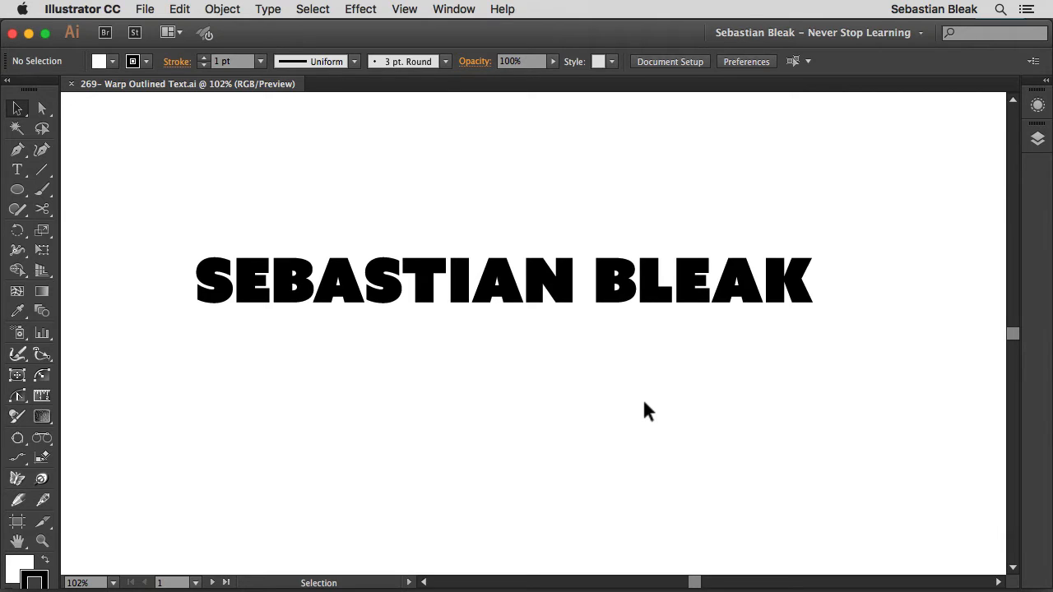
mouse_move(566, 388)
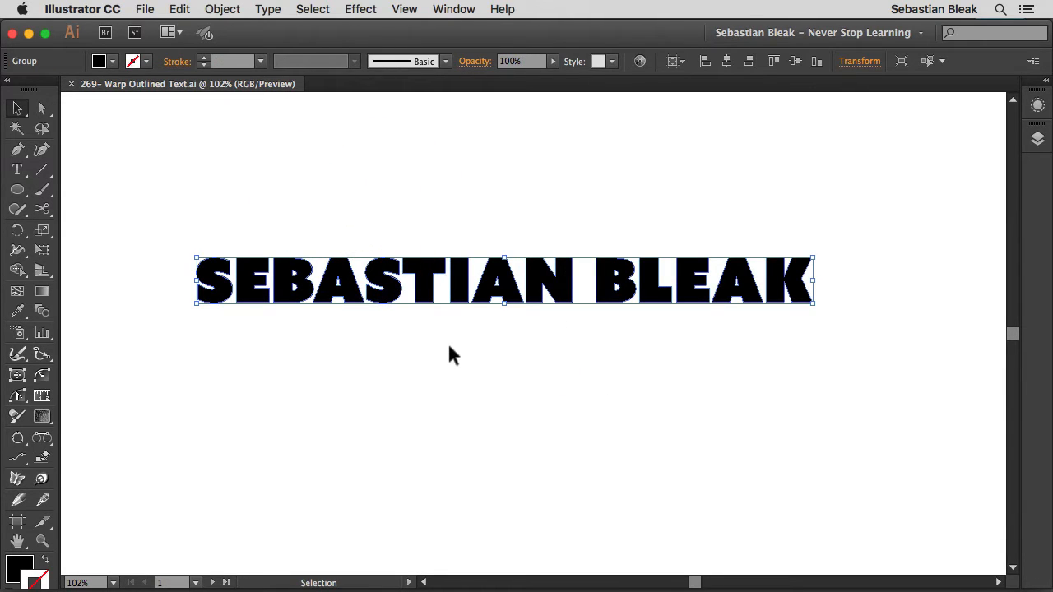
Step: Reselect the whole SEBASTIAN BLEAK group and drag it toward the lower left of the artboard
click(41, 109)
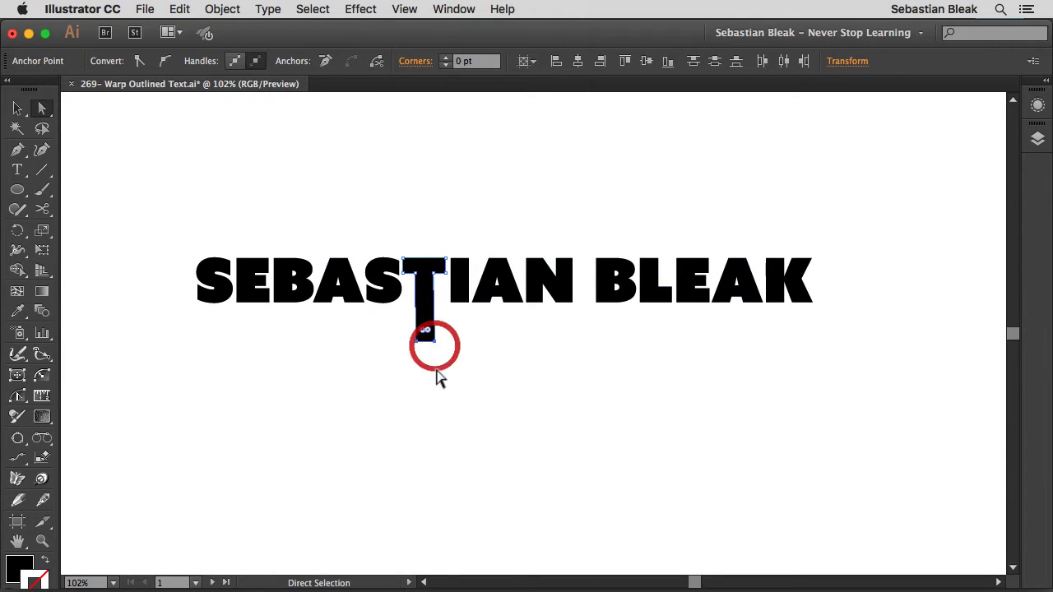
key(cmd+z)
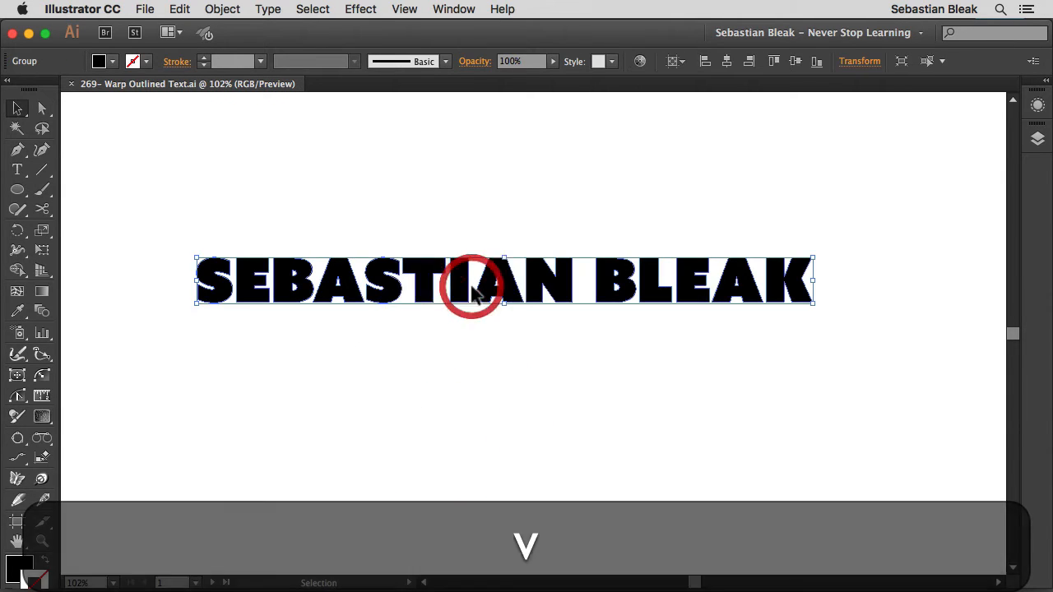
drag(474, 283, 339, 447)
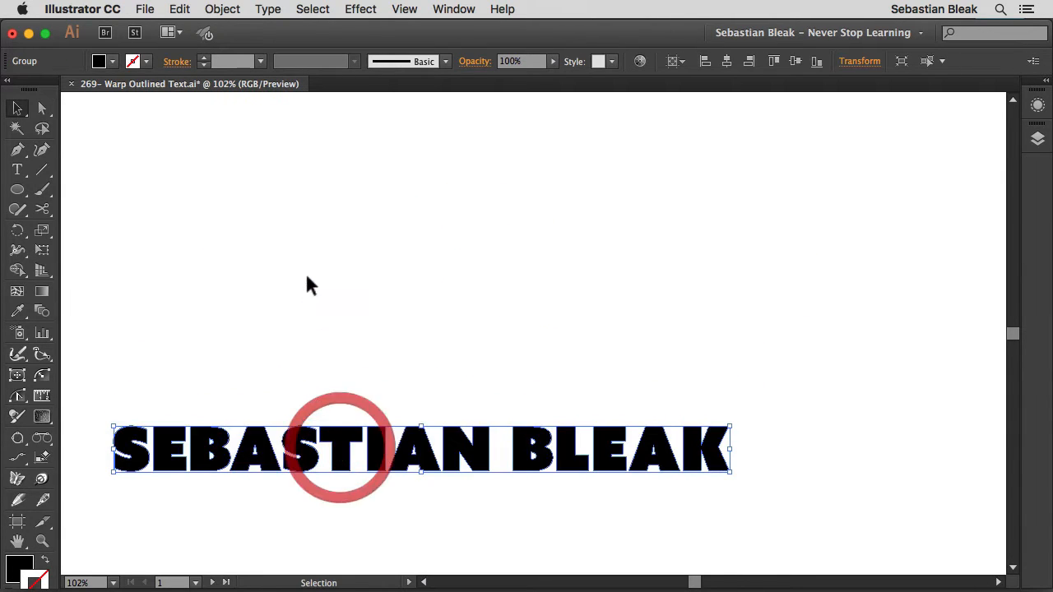
Step: Apply Object > Envelope Distort > Make with Warp to the lettering
click(222, 10)
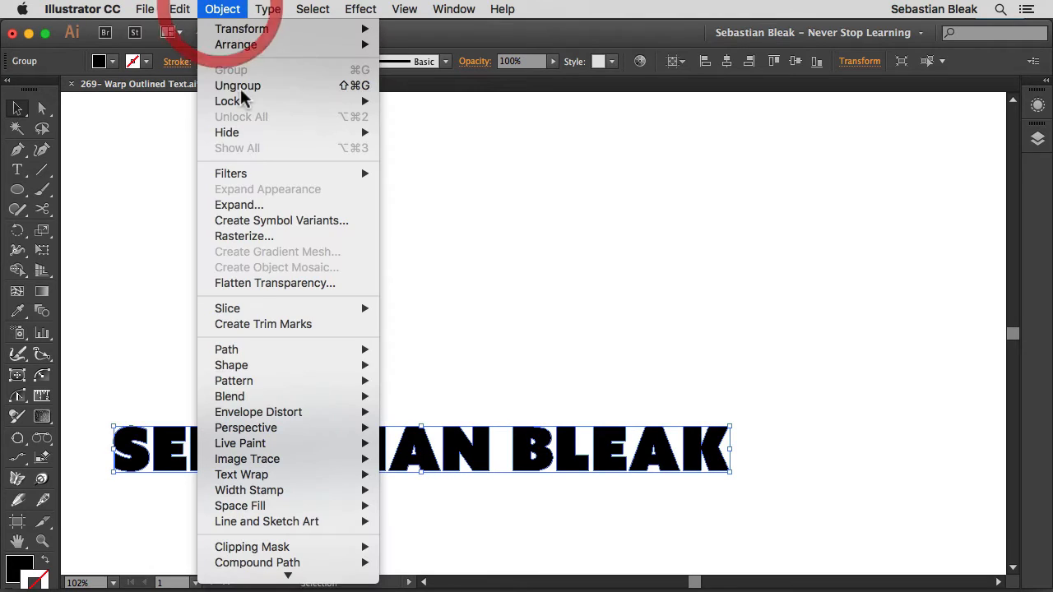
mouse_move(230, 395)
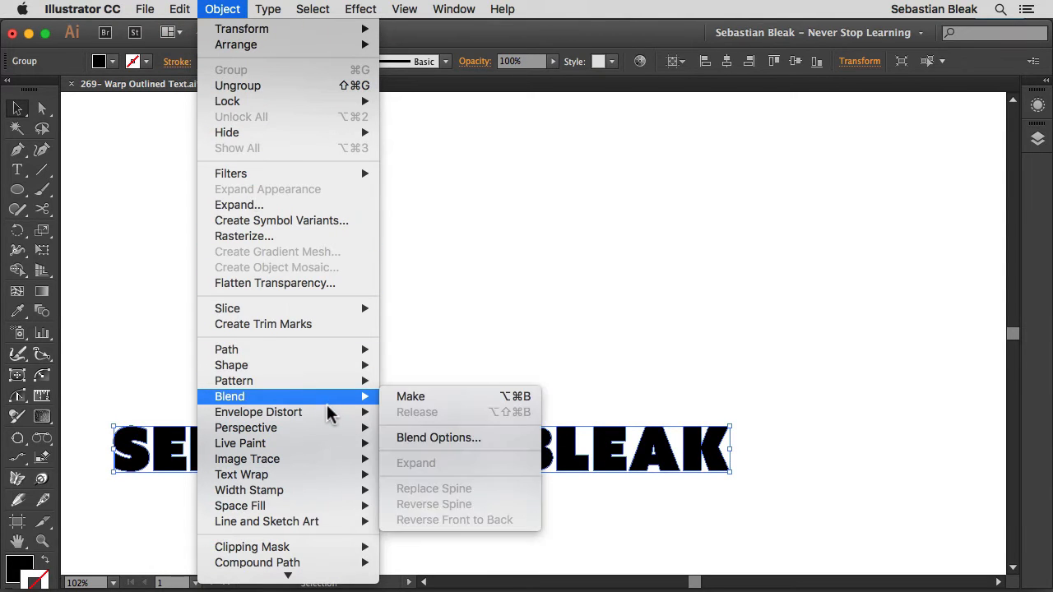
mouse_move(258, 412)
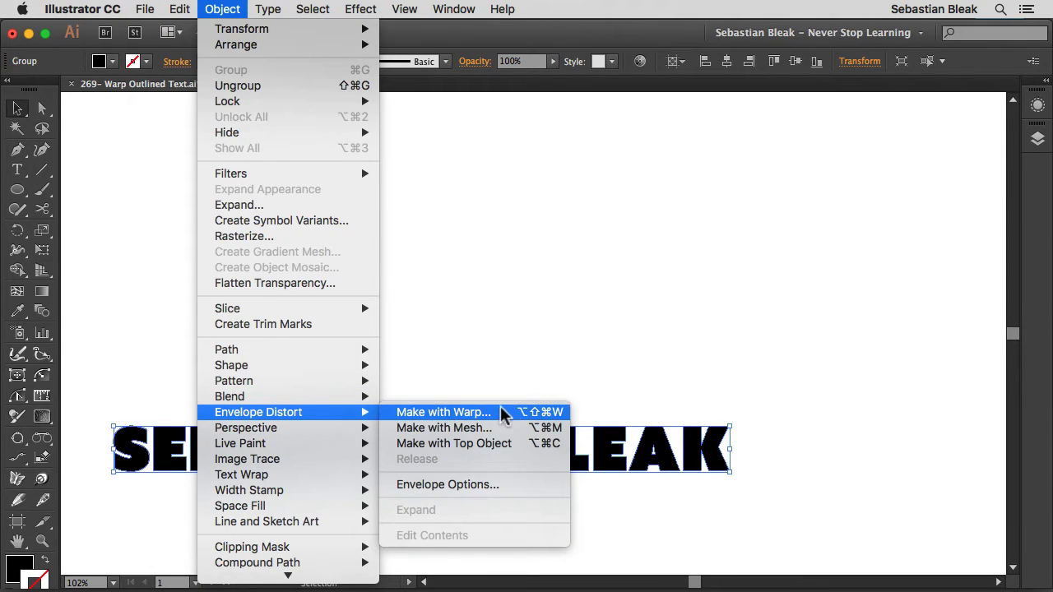
click(444, 411)
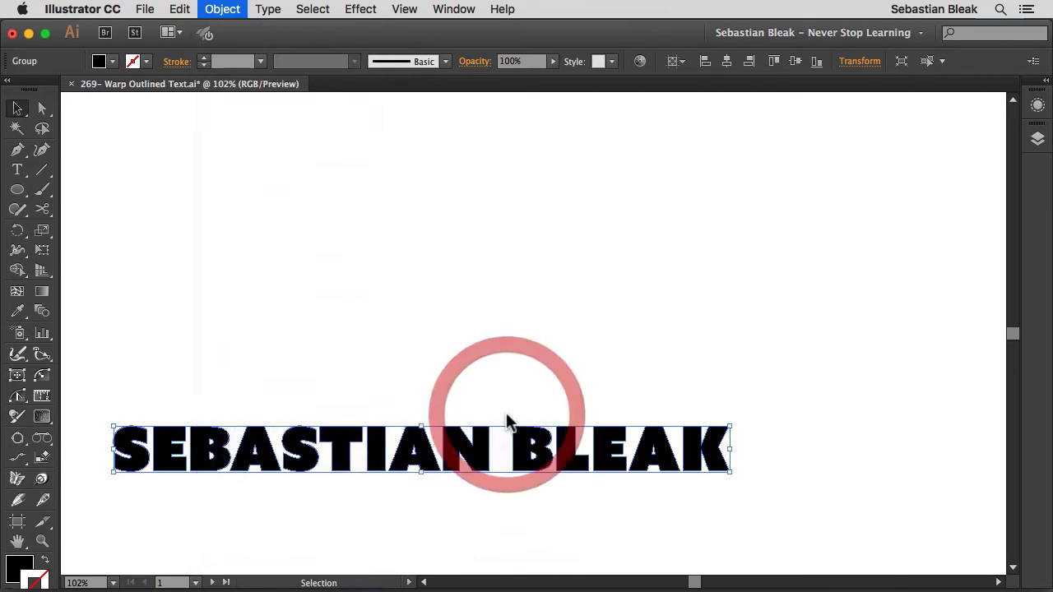
Step: In Warp Options keep the Arc style, set Bend to 100% and apply it to the lettering
click(222, 10)
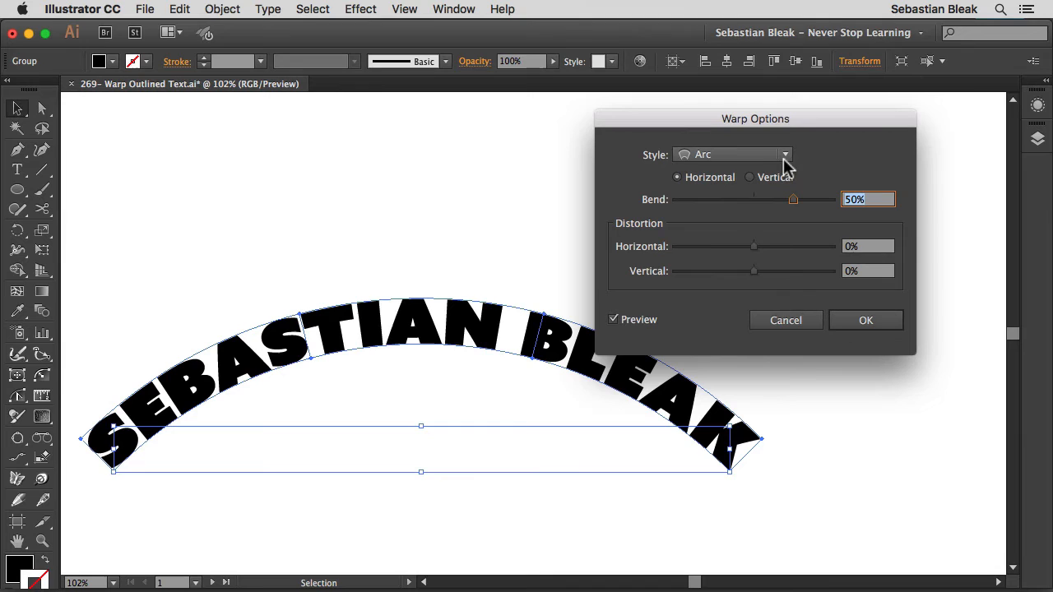
click(783, 155)
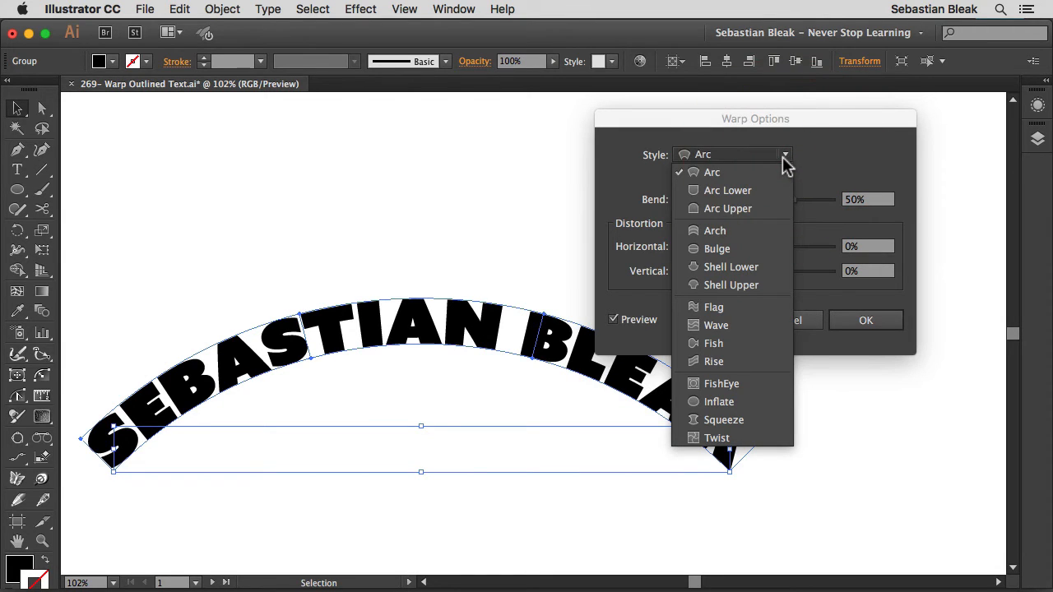
mouse_move(740, 190)
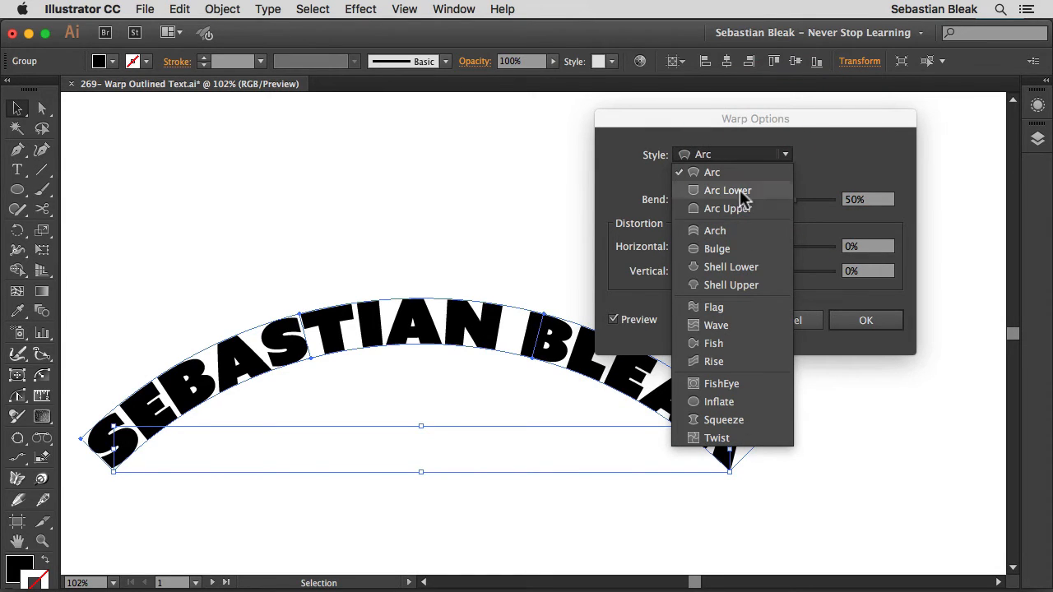
click(711, 172)
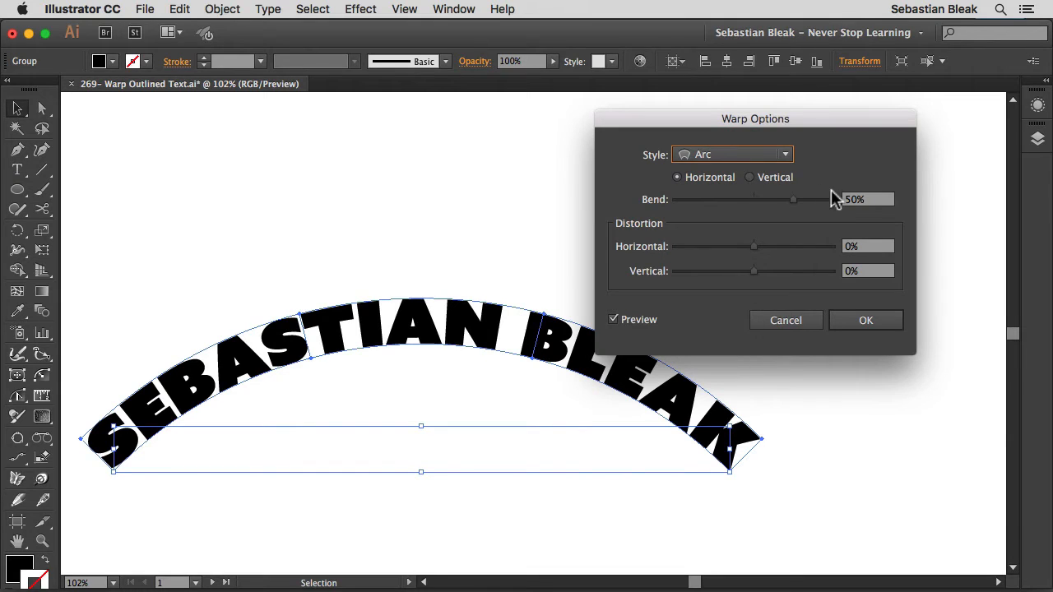
drag(793, 199, 798, 199)
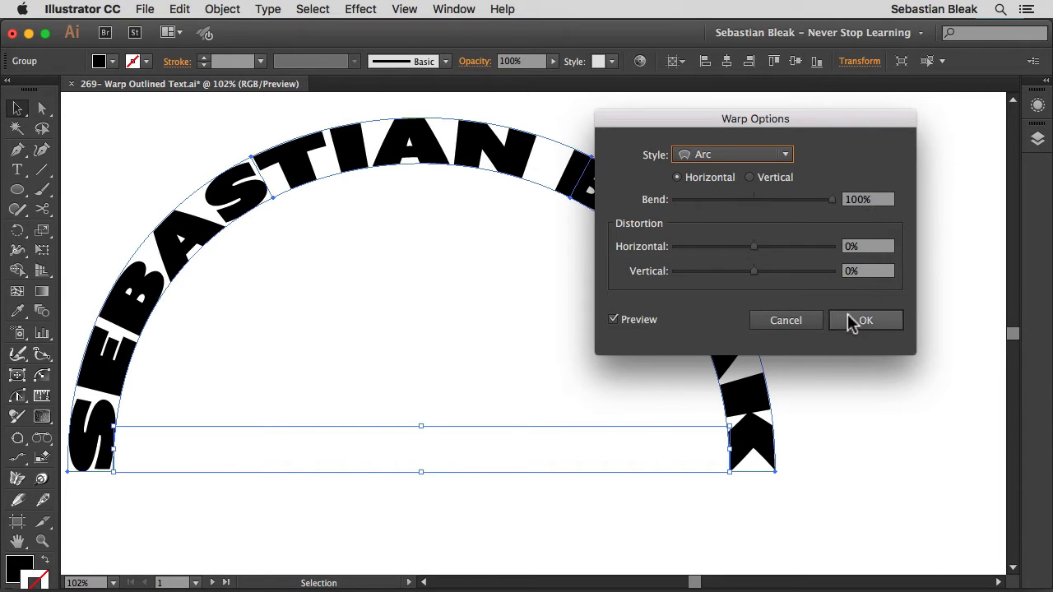
click(865, 319)
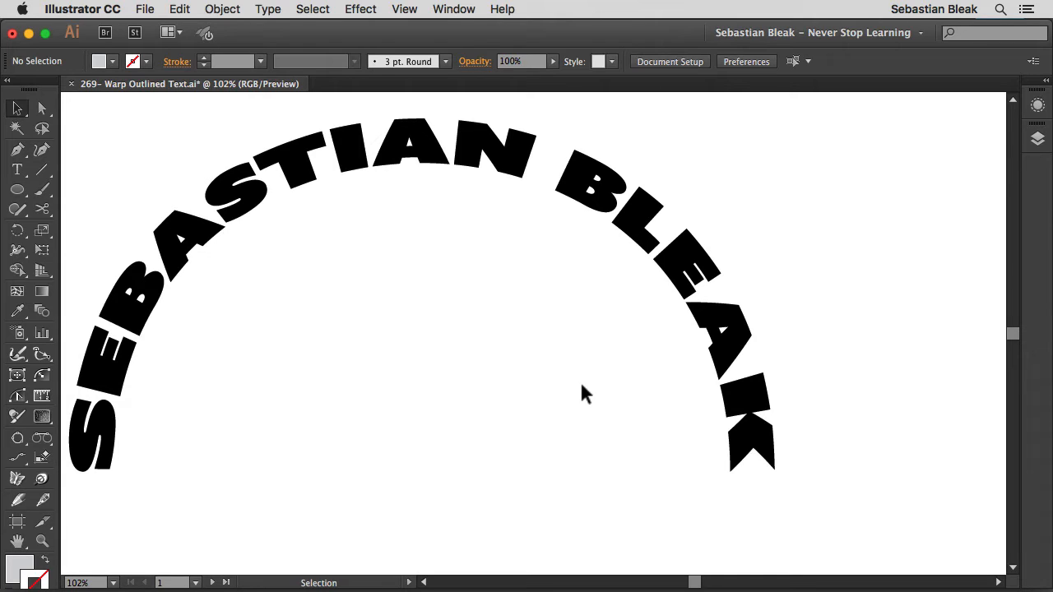
mouse_move(481, 375)
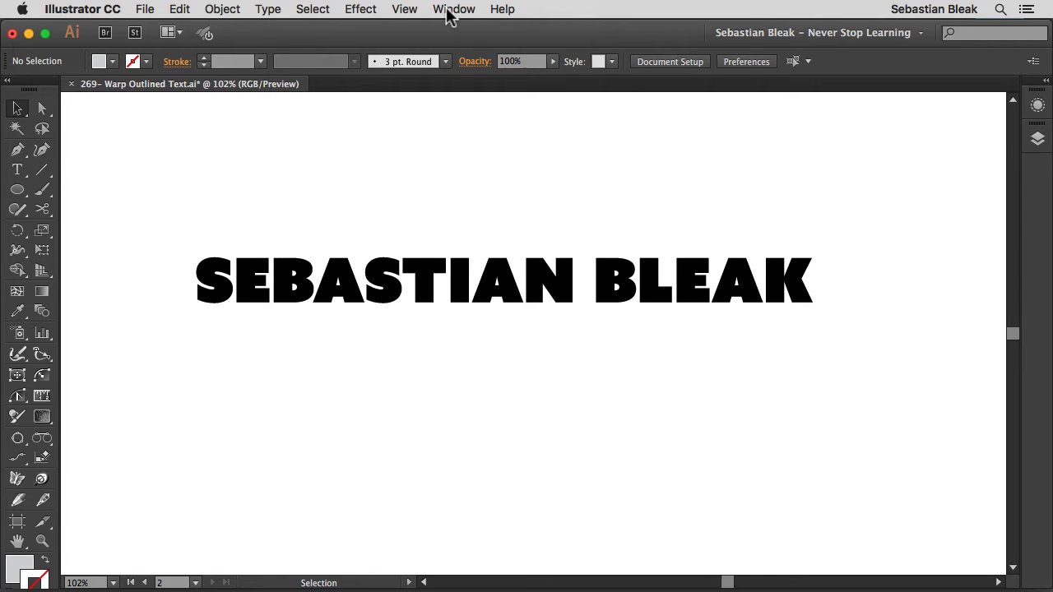
Step: Drag the lettering into the Brushes panel and choose Art Brush as the new brush type
click(454, 10)
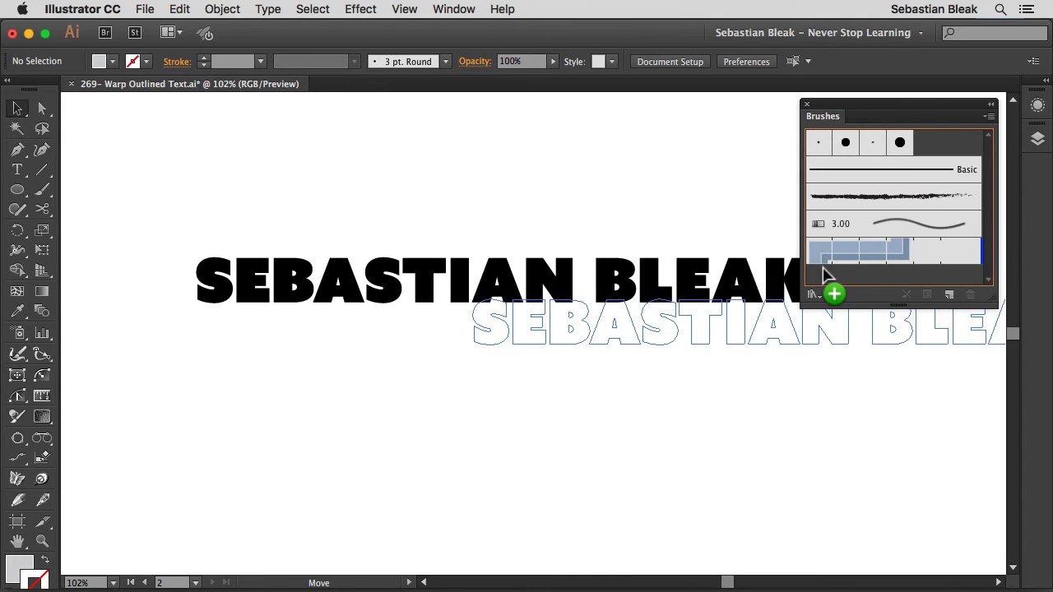
click(832, 293)
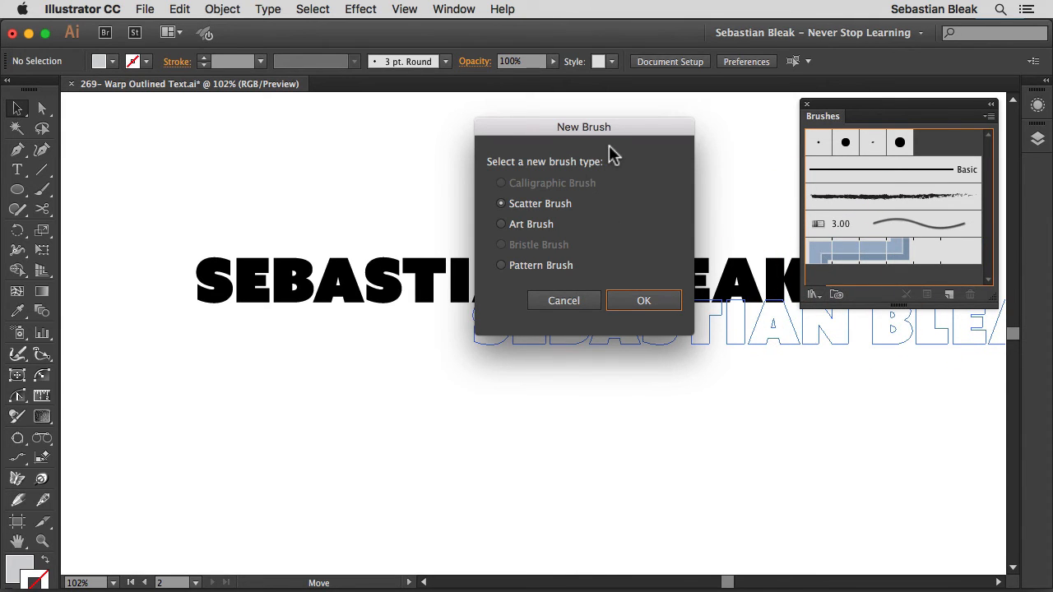
mouse_move(546, 236)
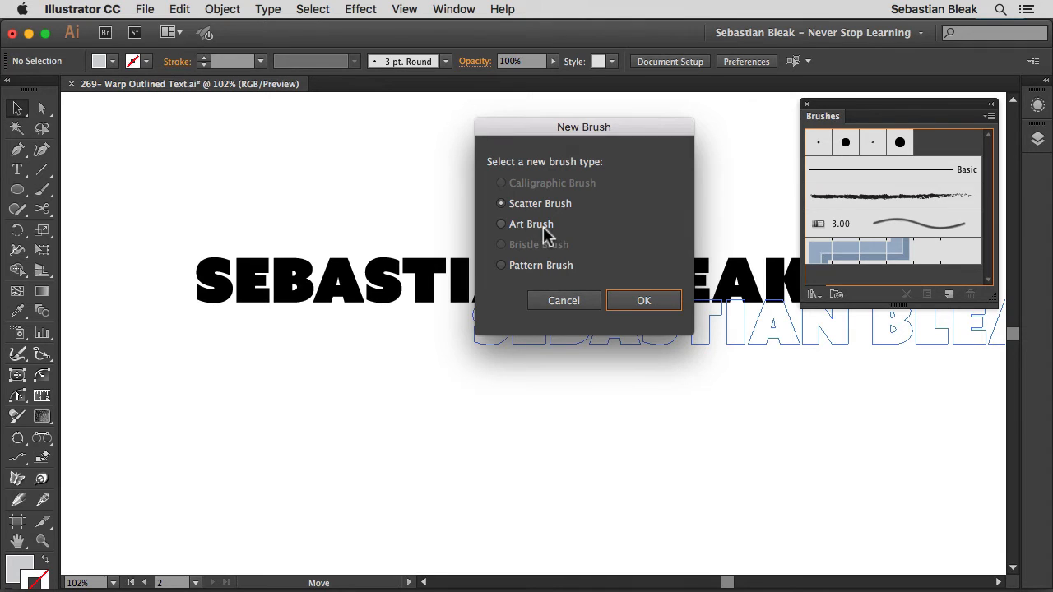
click(643, 299)
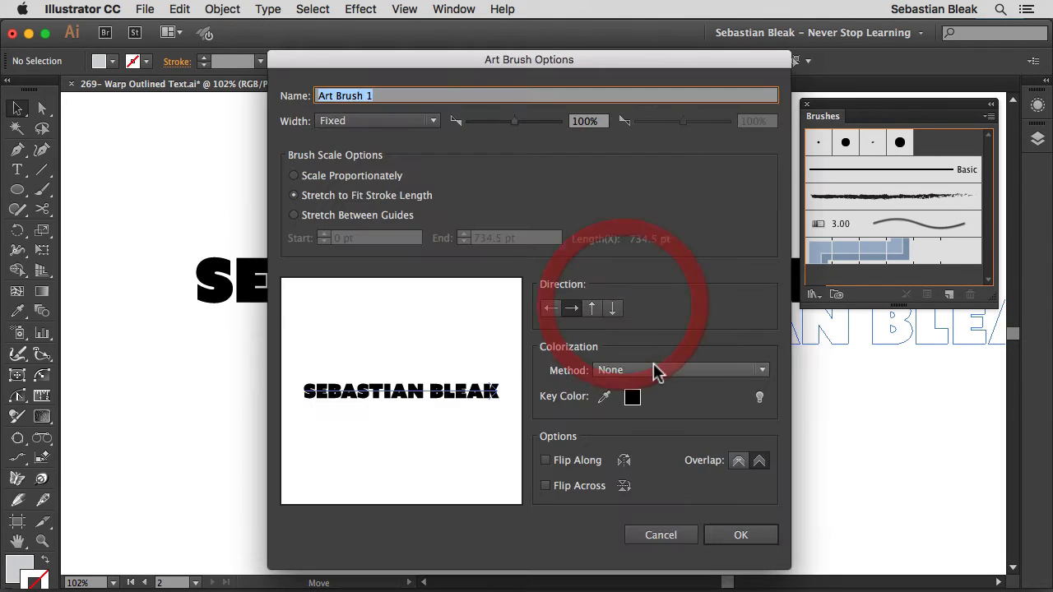
Step: Set the new art brush to Scale Proportionally and confirm its options
click(391, 96)
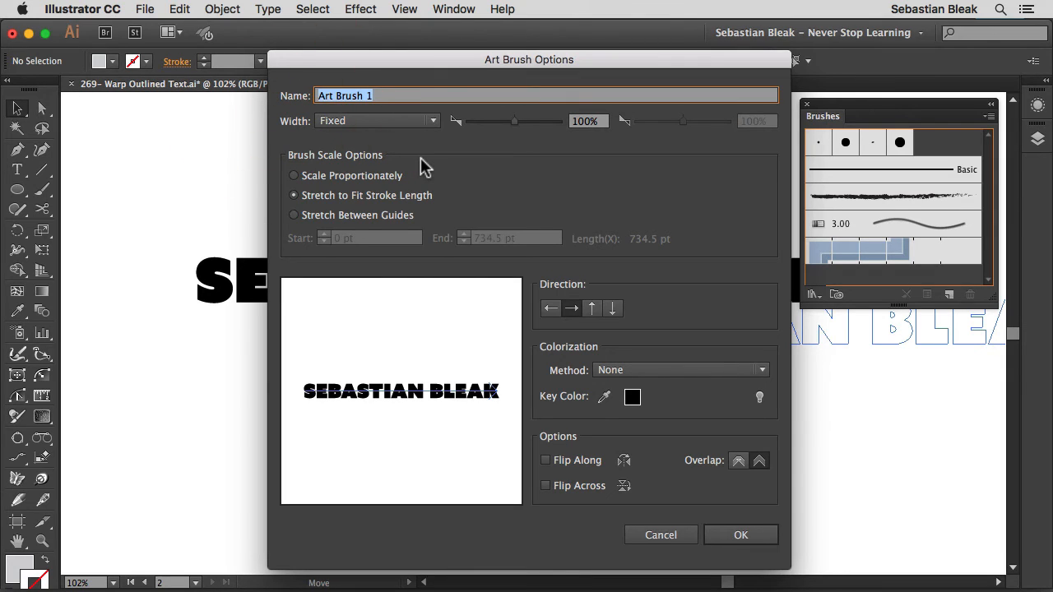
mouse_move(354, 173)
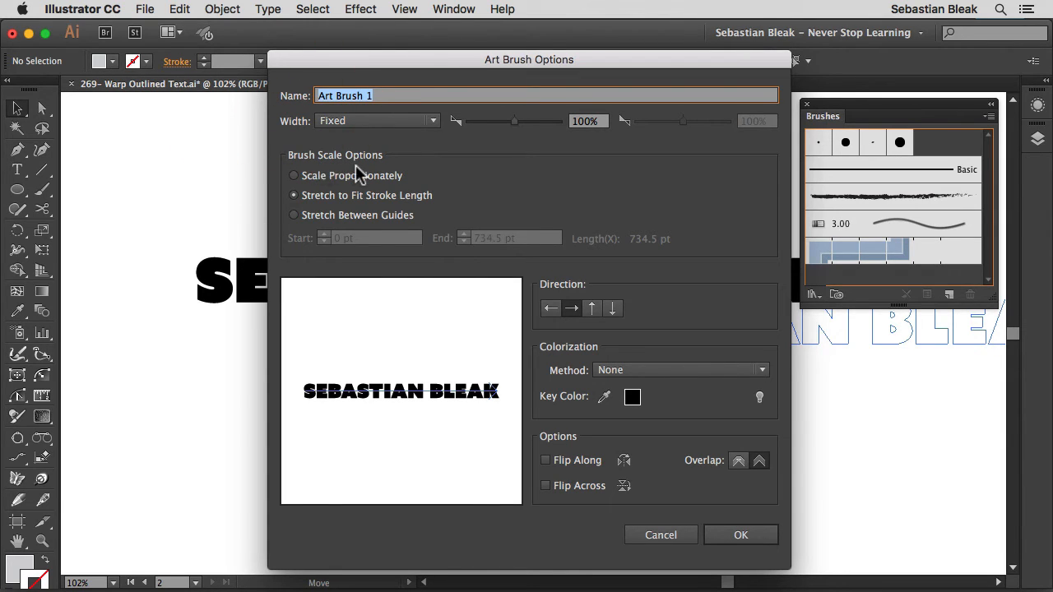
mouse_move(319, 187)
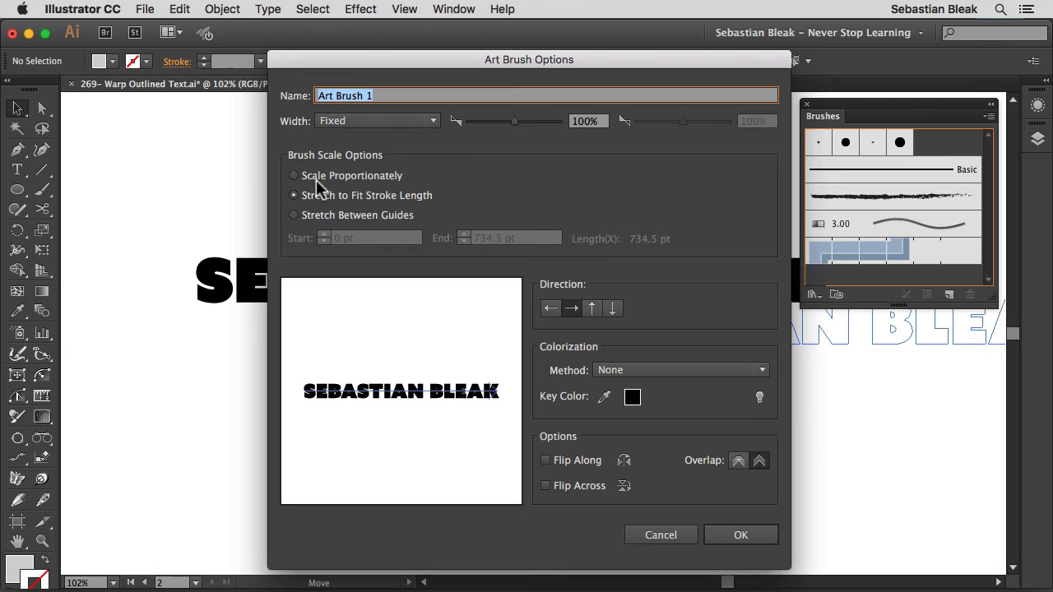
click(293, 175)
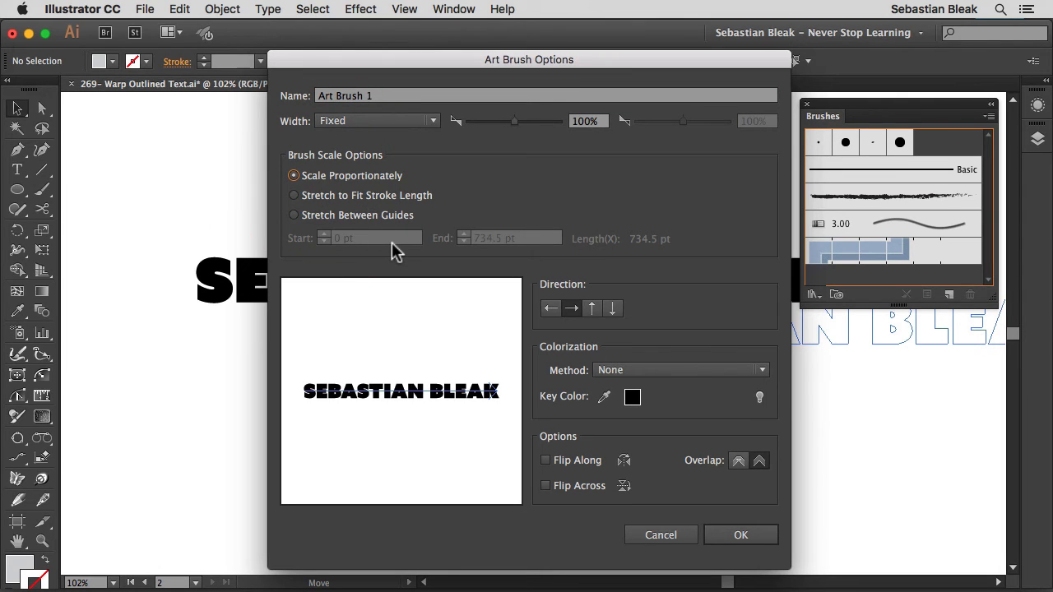
click(740, 535)
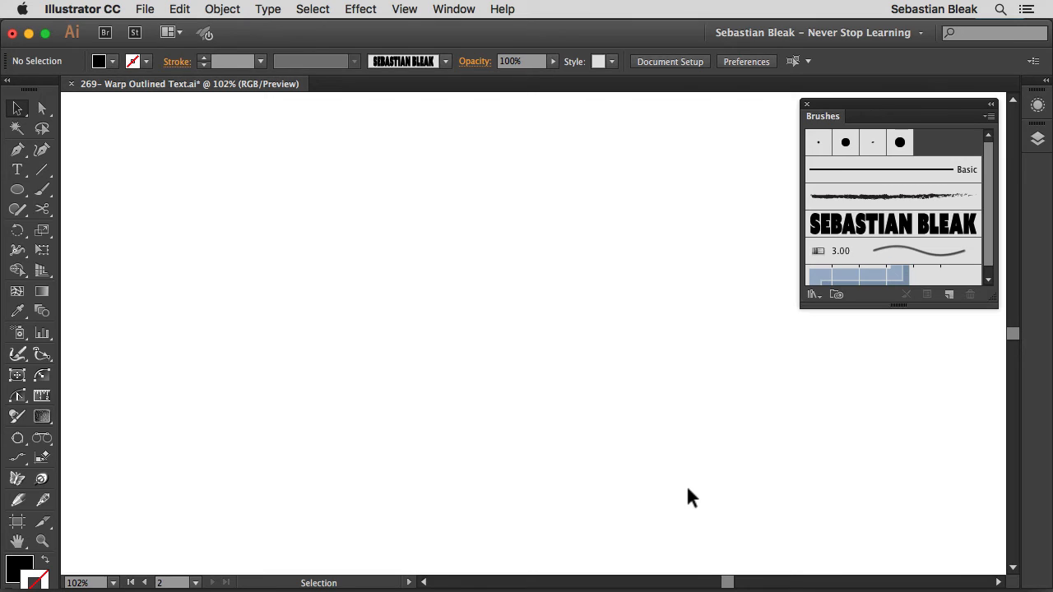
Step: Draw a large circle on the empty artboard with the Ellipse tool
click(17, 191)
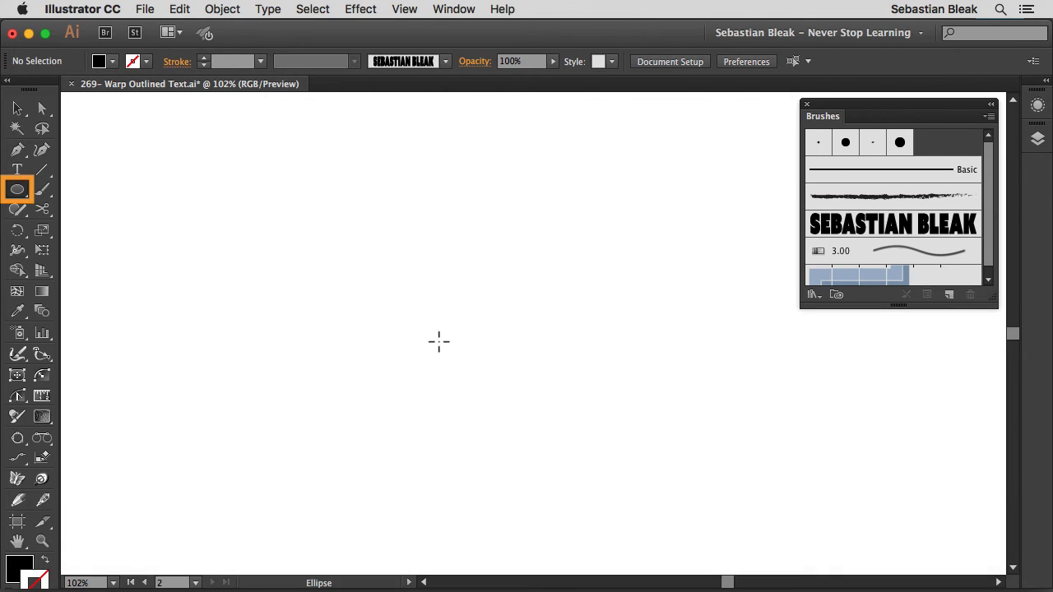
drag(437, 342, 463, 274)
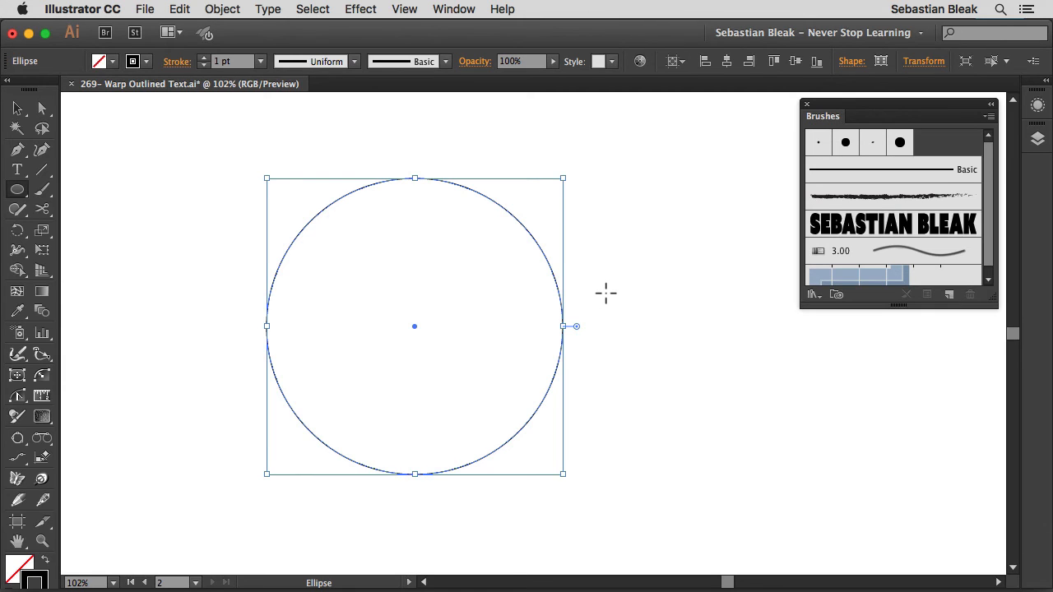
mouse_move(847, 255)
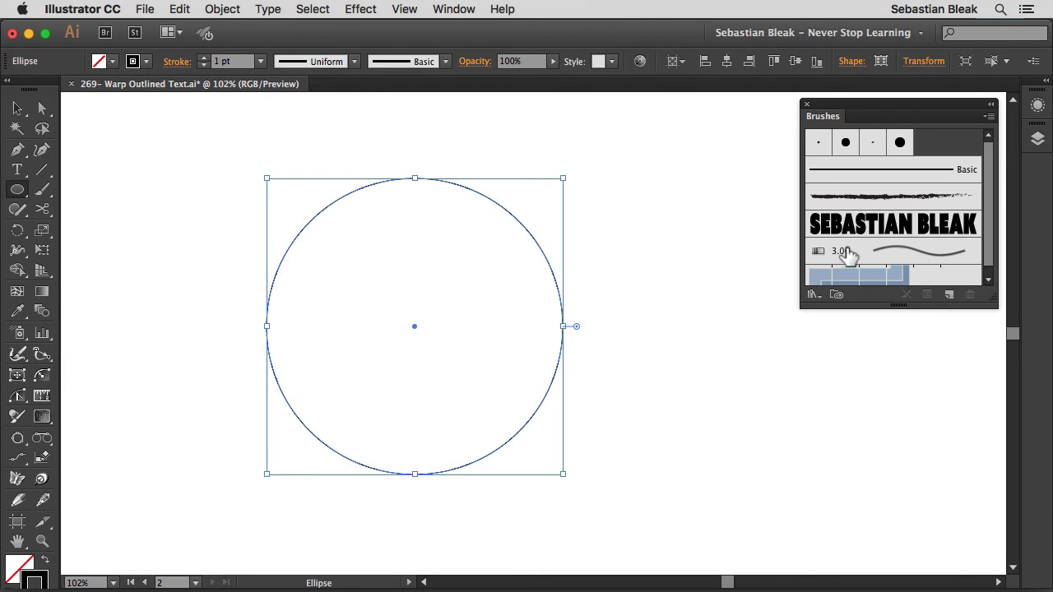
mouse_move(847, 239)
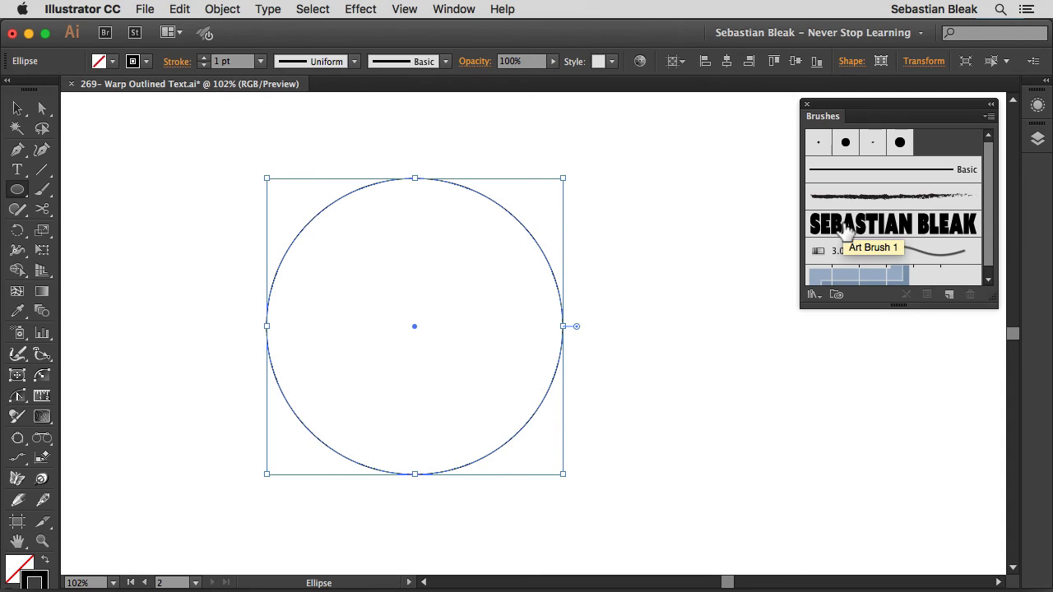
Step: Apply Art Brush 1 to the circle and deselect to show the lettering ring
click(894, 224)
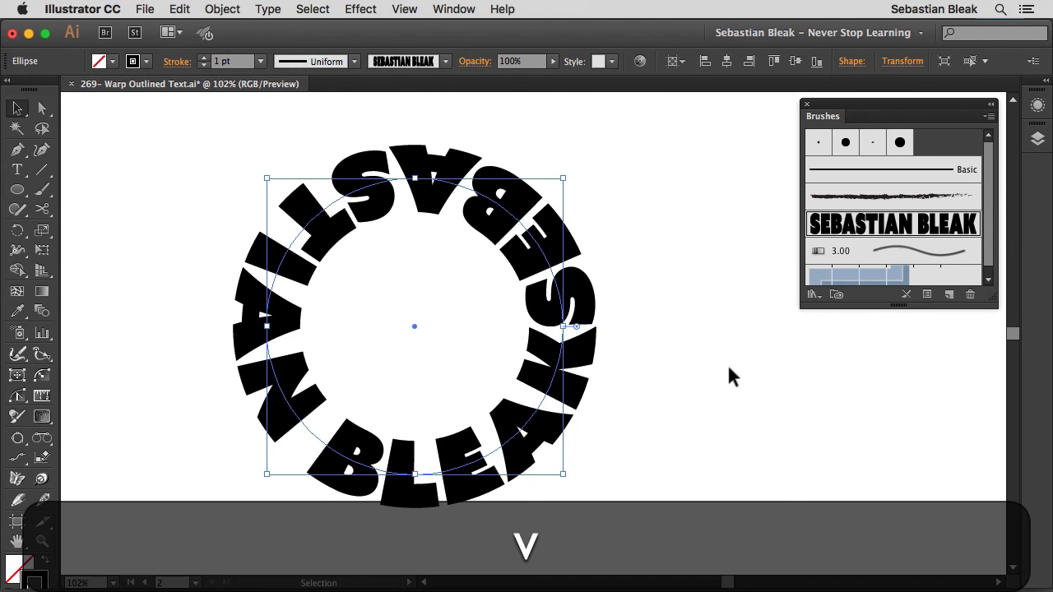
click(717, 372)
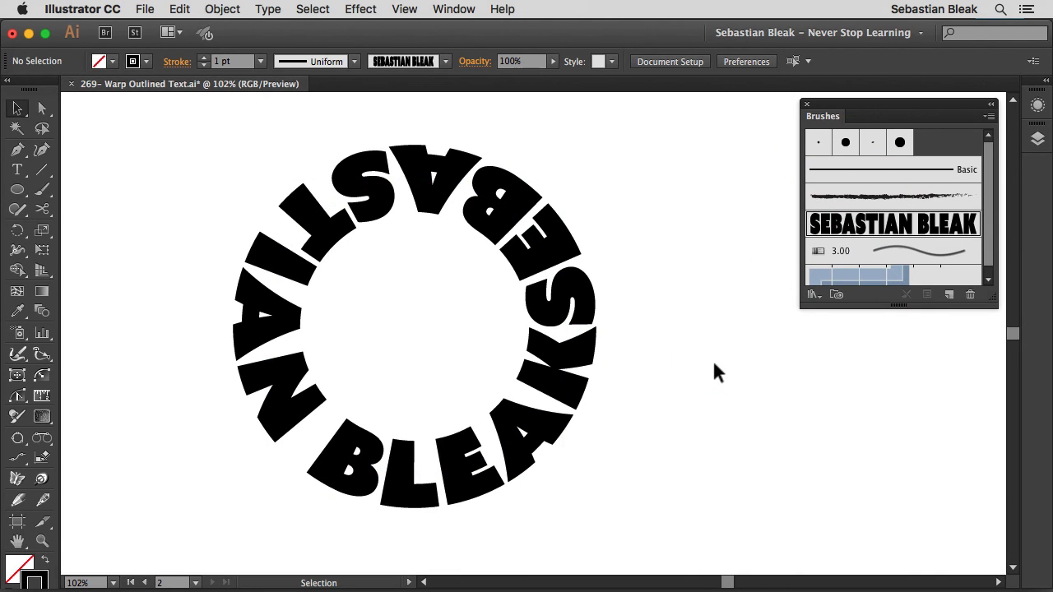